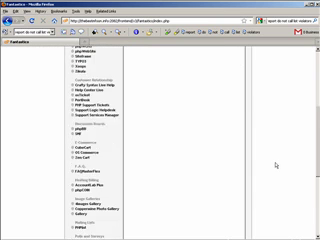
# Step: Scroll down the Fantastico page toward phpCOIN under Hosting Billing
pyautogui.scroll(-3)
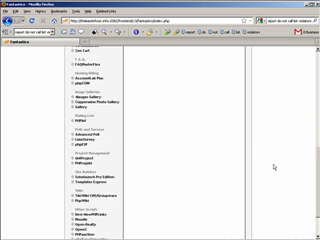
pyautogui.scroll(-3)
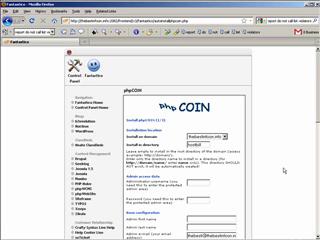
pyautogui.scroll(-3)
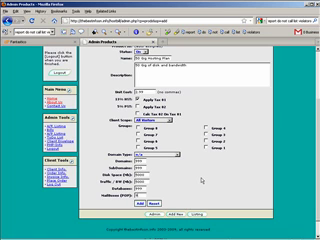
pyautogui.moveTo(141, 193)
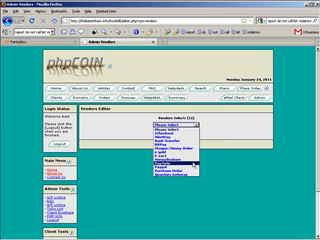
# Step: Select PayPal from the Vendors dropdown to edit its vendor entry
pyautogui.click(195, 133)
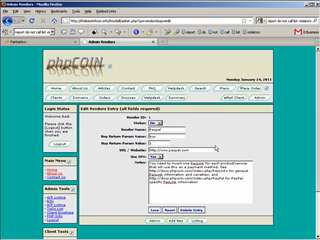